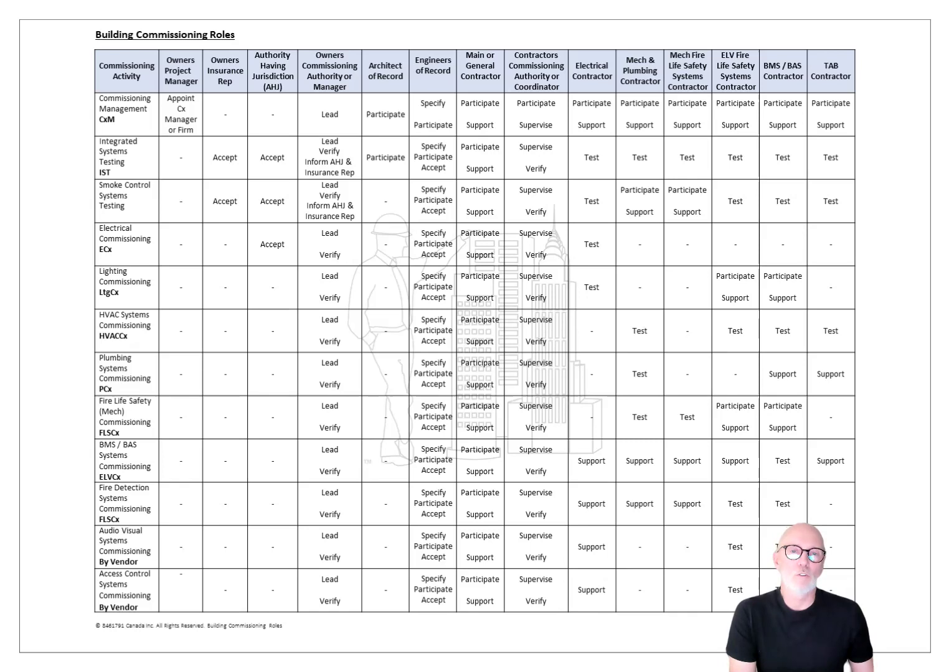
scroll(down, 3)
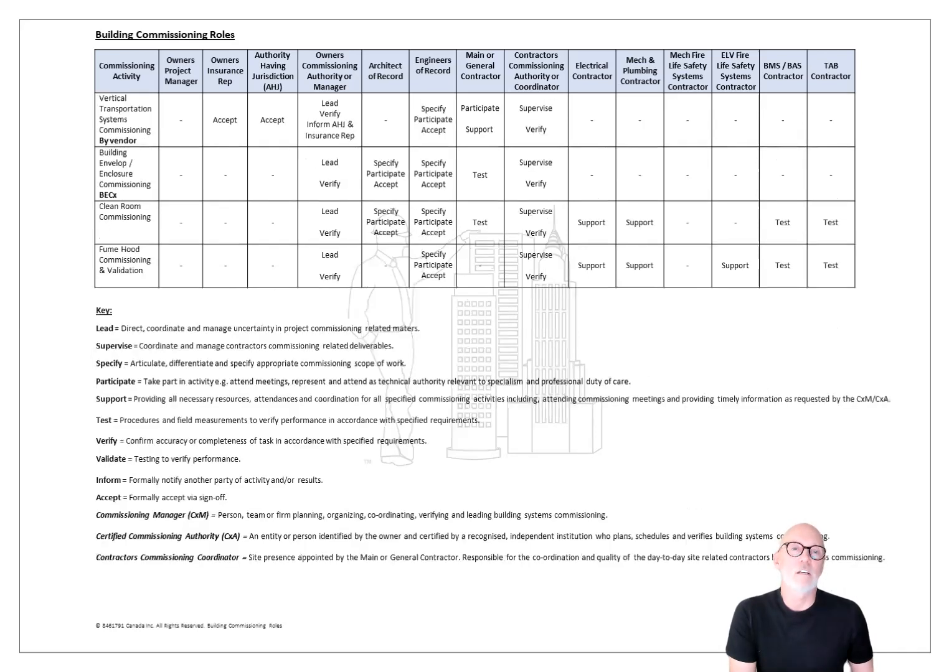